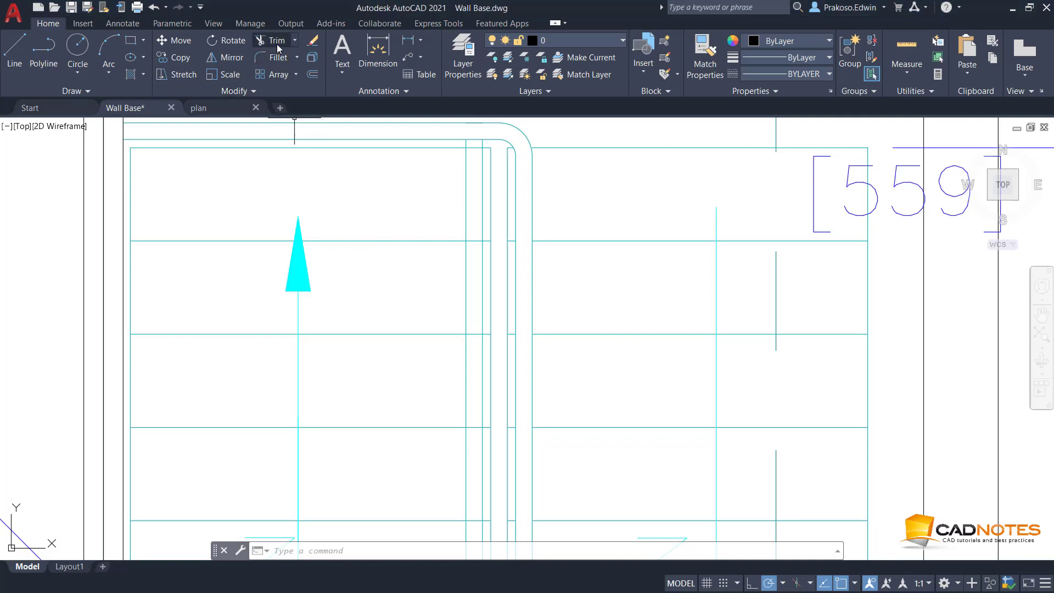
# - Start the Trim command from the Modify panel in Wall Base.dwg
pyautogui.click(273, 40)
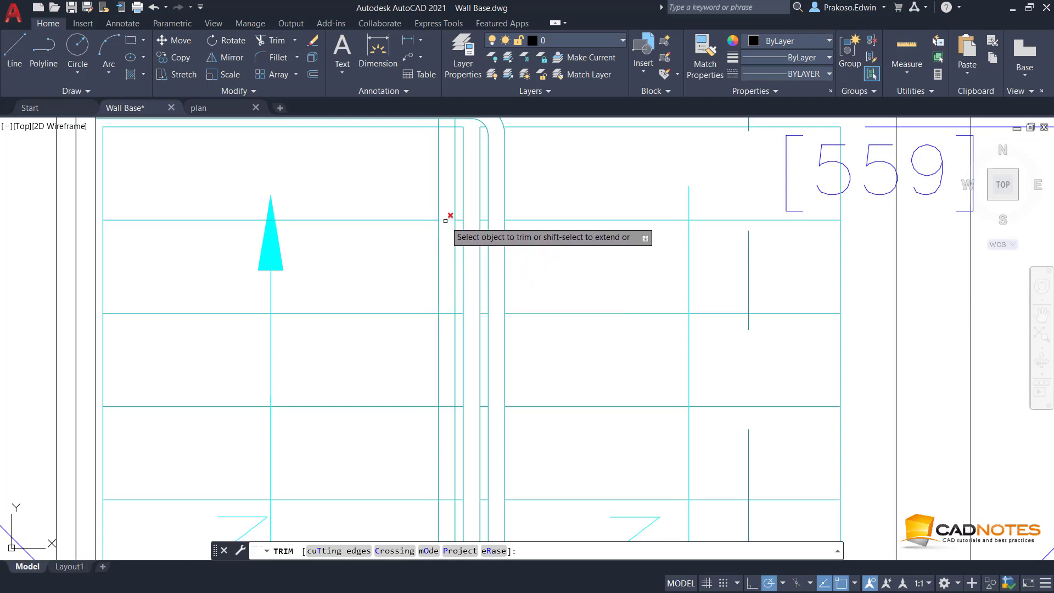
# - Trim the stair tread segments running between the two handrail lines
pyautogui.click(449, 218)
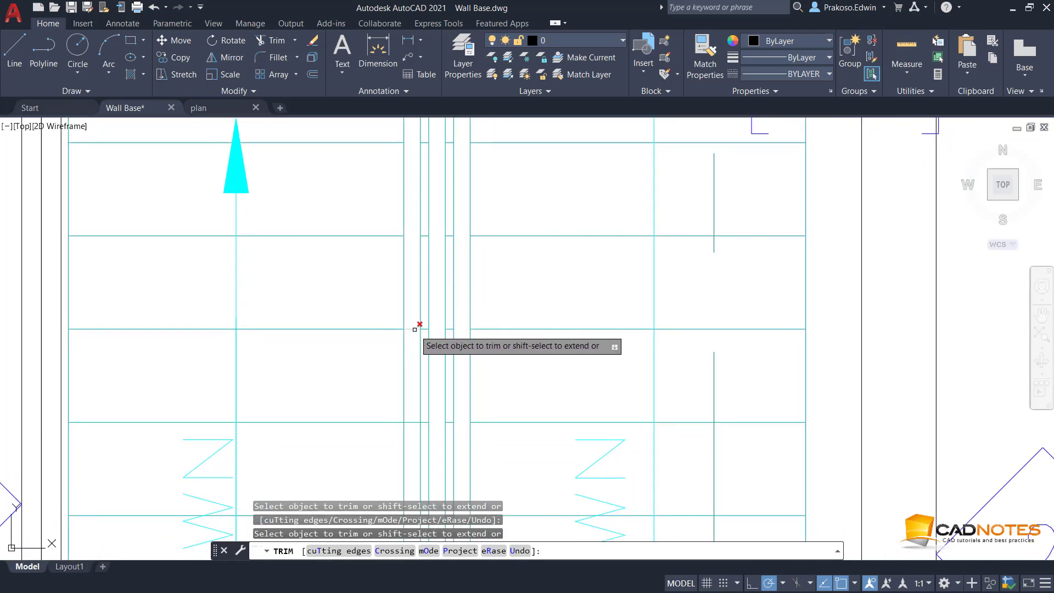
pyautogui.moveTo(409, 313)
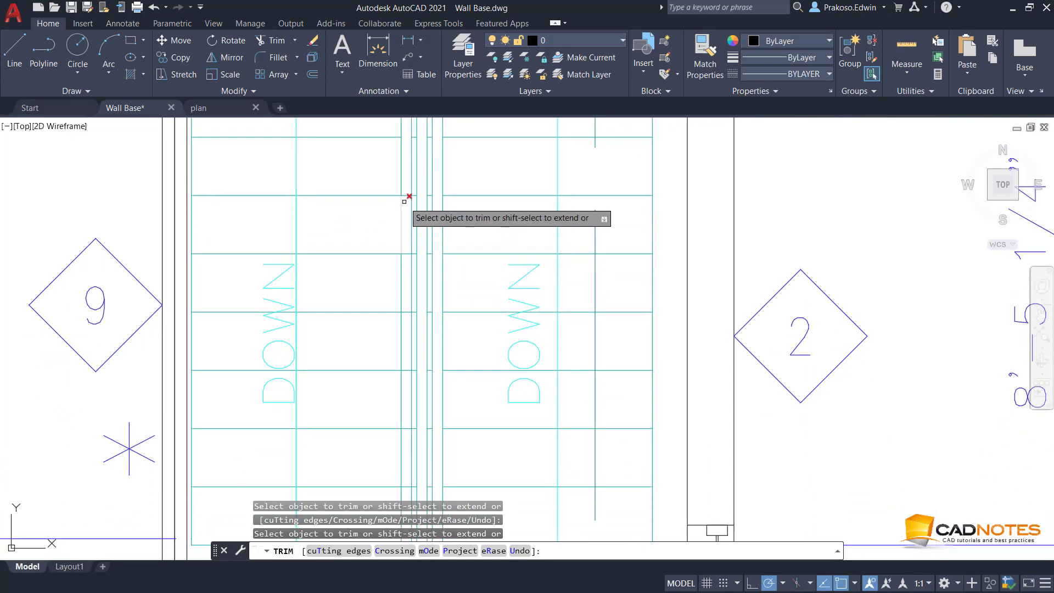
pyautogui.click(403, 198)
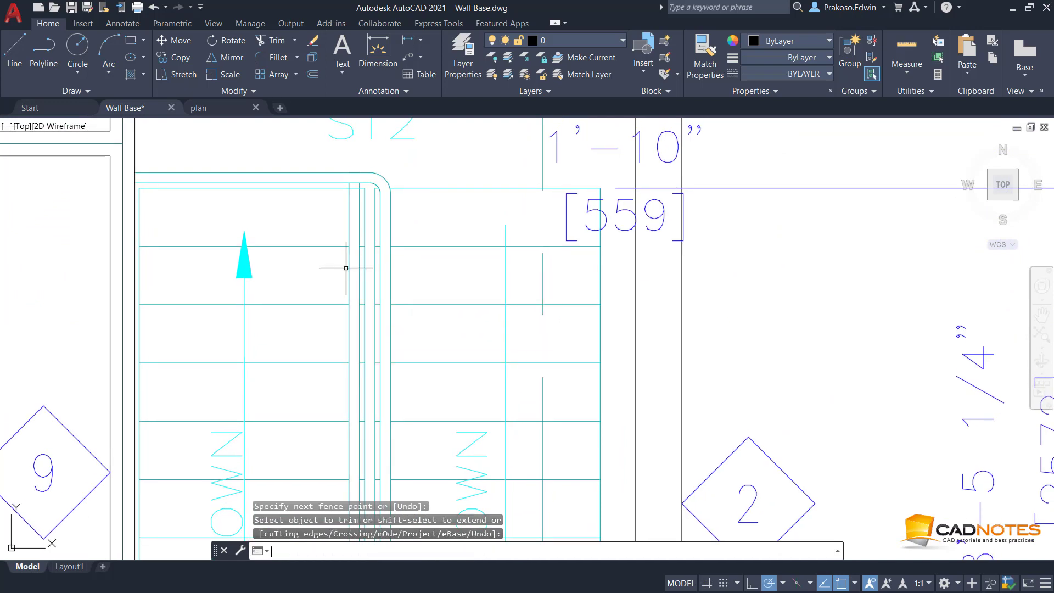
# - Run EXTEND (EX) to lengthen the stair lines with Quick mode
pyautogui.write('EX')
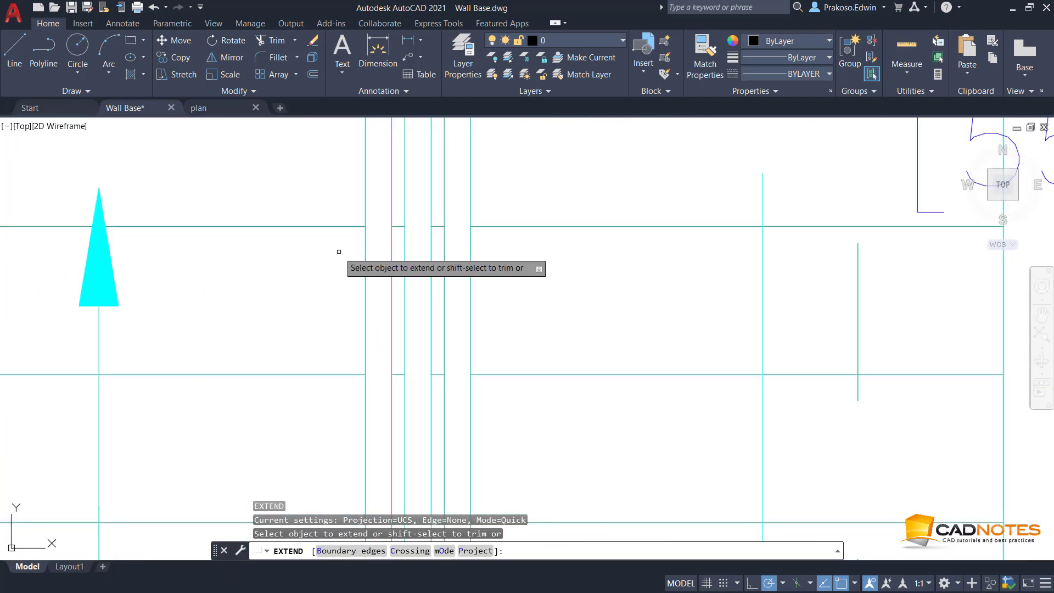
pyautogui.moveTo(344, 224)
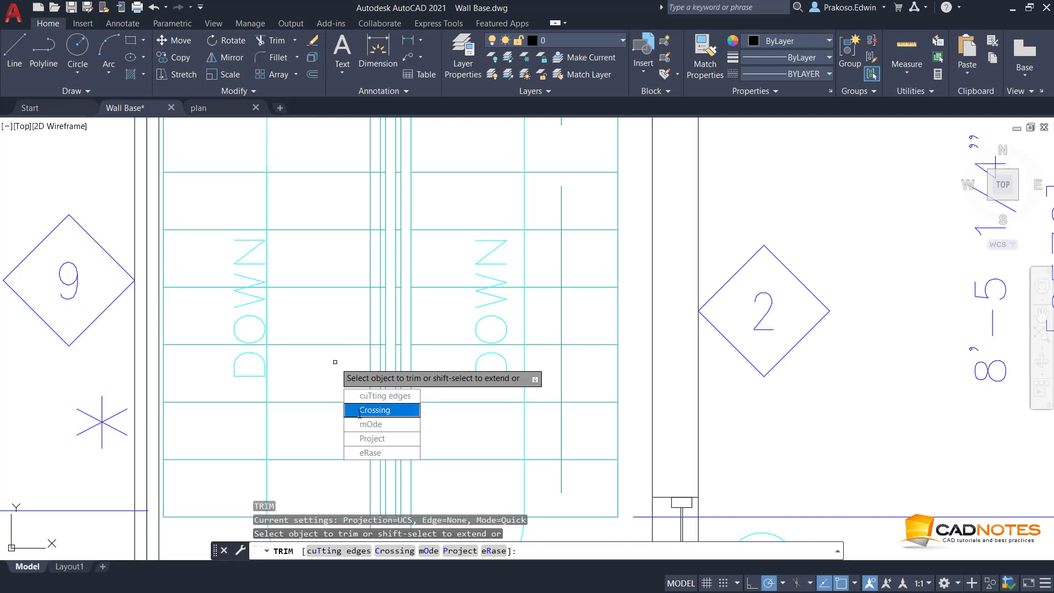
# - Trim the tread lines around the handrail ends with a crossing selection, then switch to plan.dwg
pyautogui.click(372, 423)
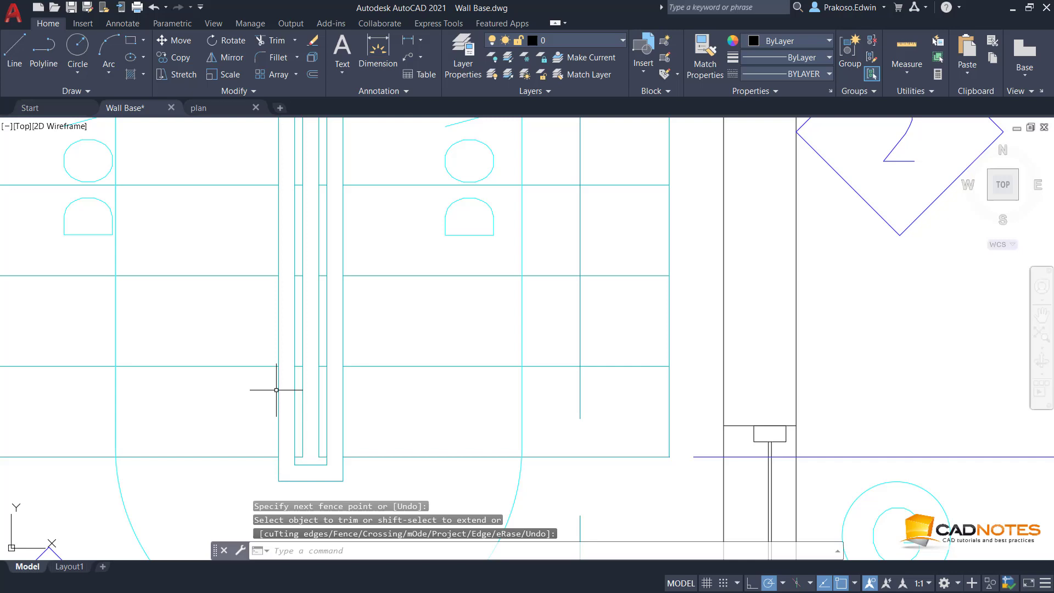
pyautogui.moveTo(222, 145)
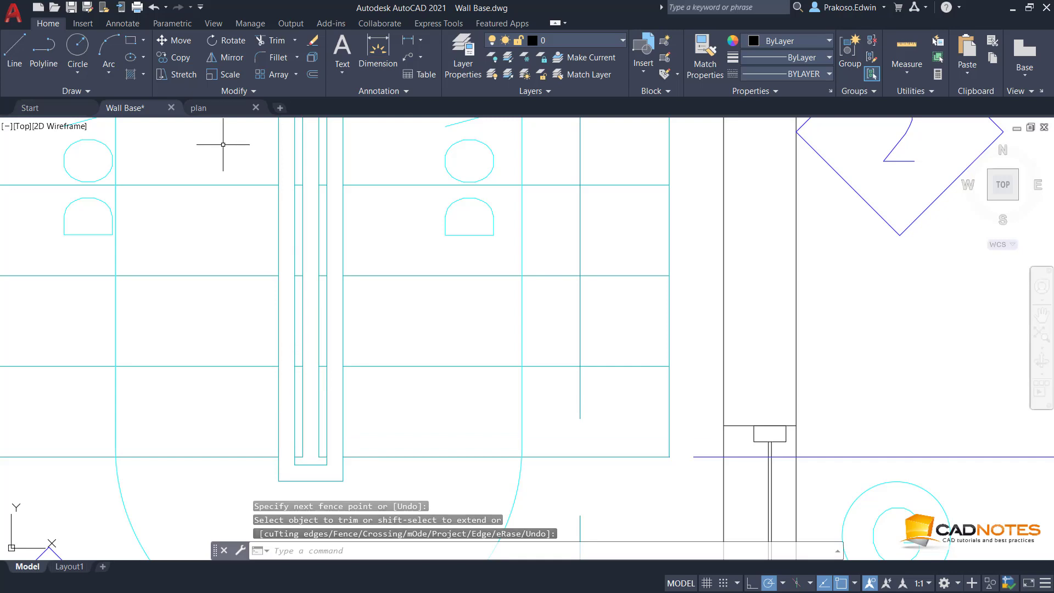
pyautogui.click(199, 107)
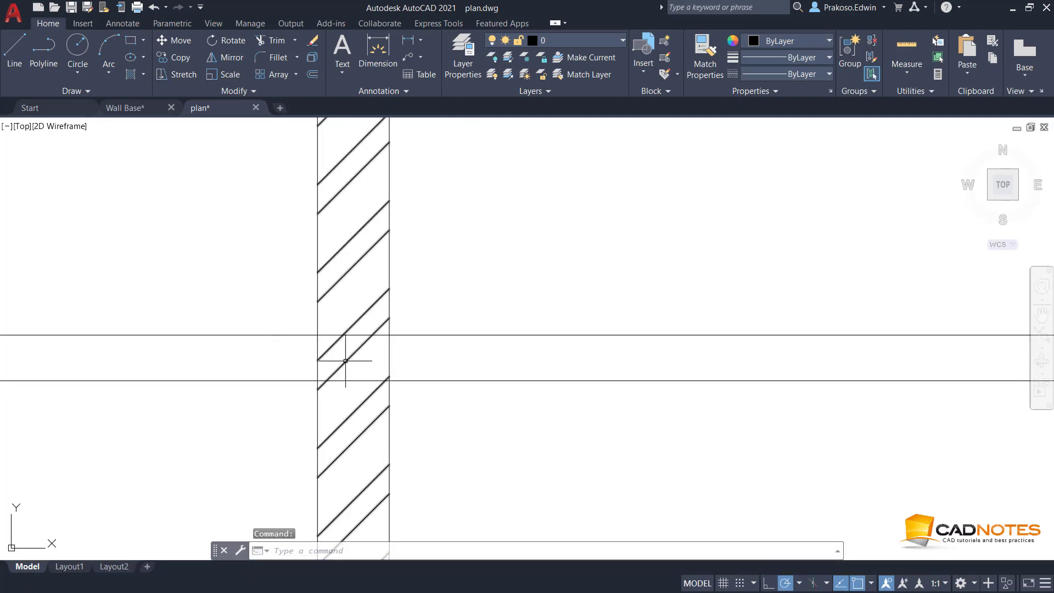
pyautogui.moveTo(248, 161)
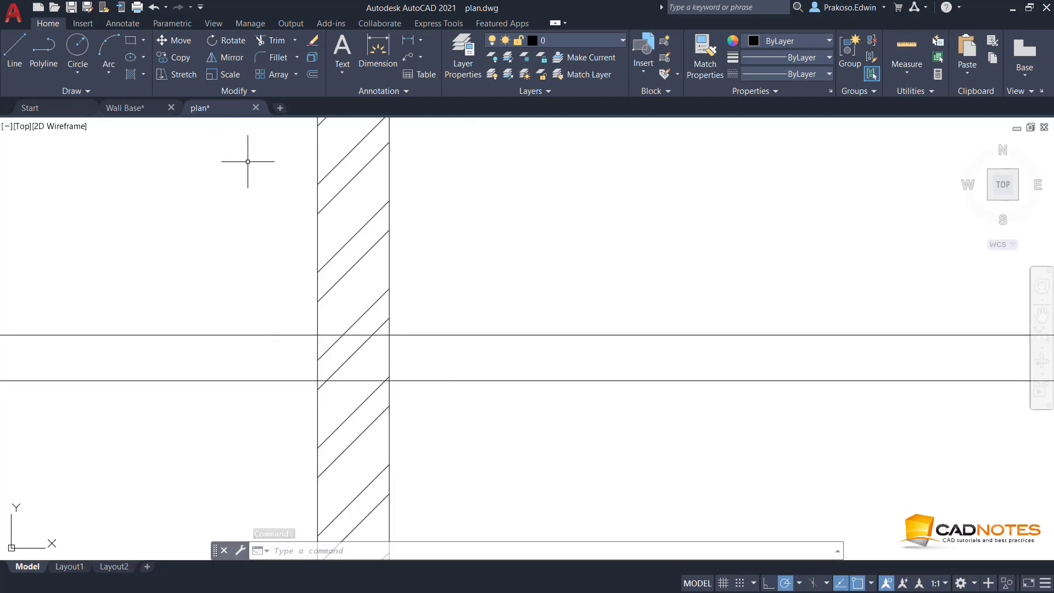
# - Start Trim in plan.dwg and set its mode to Quick
pyautogui.click(273, 40)
pyautogui.write('O')
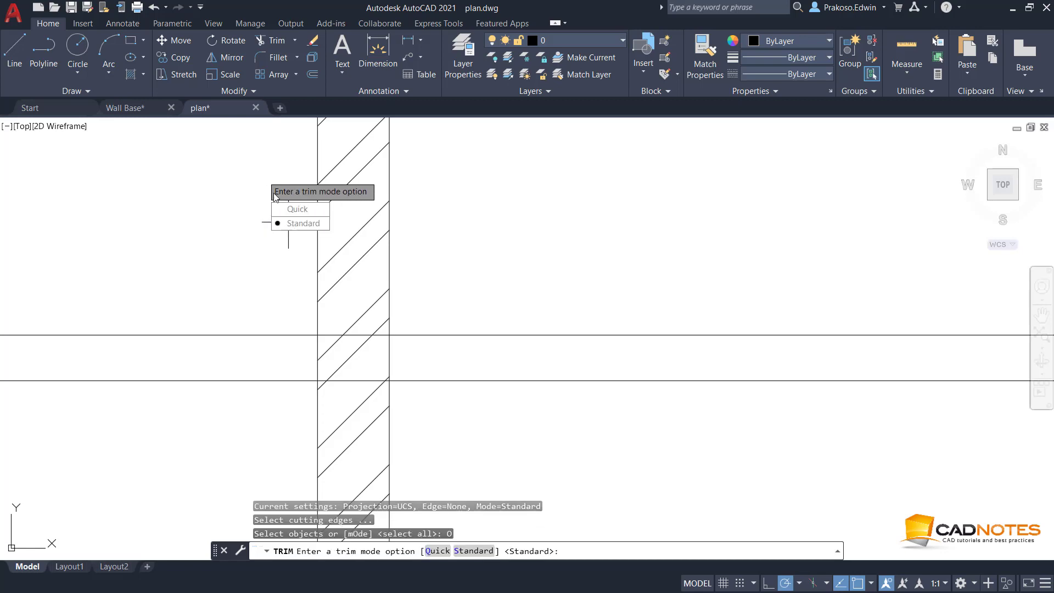
pyautogui.click(304, 223)
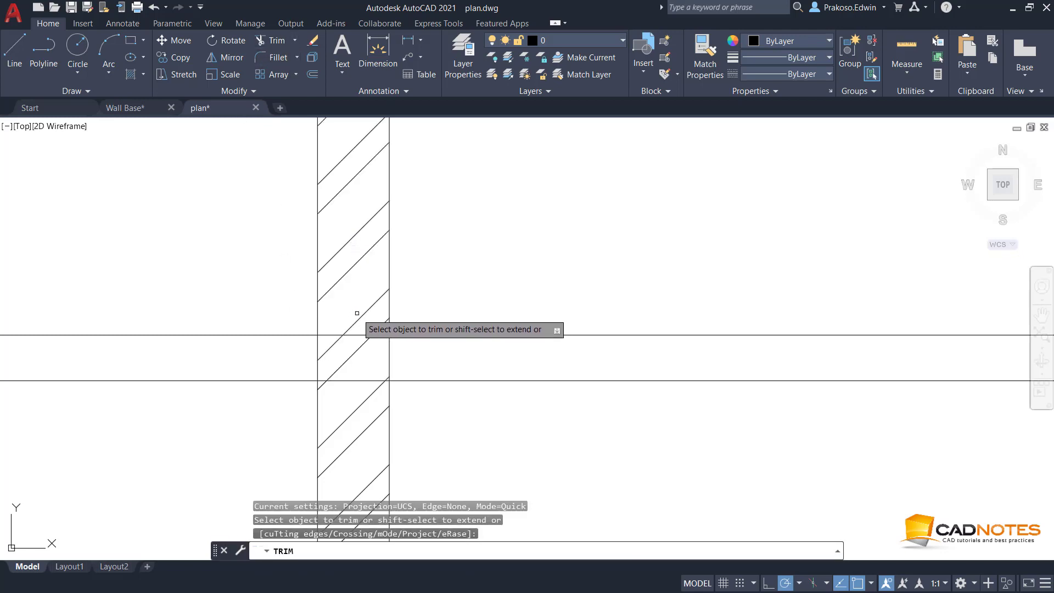
pyautogui.moveTo(357, 333)
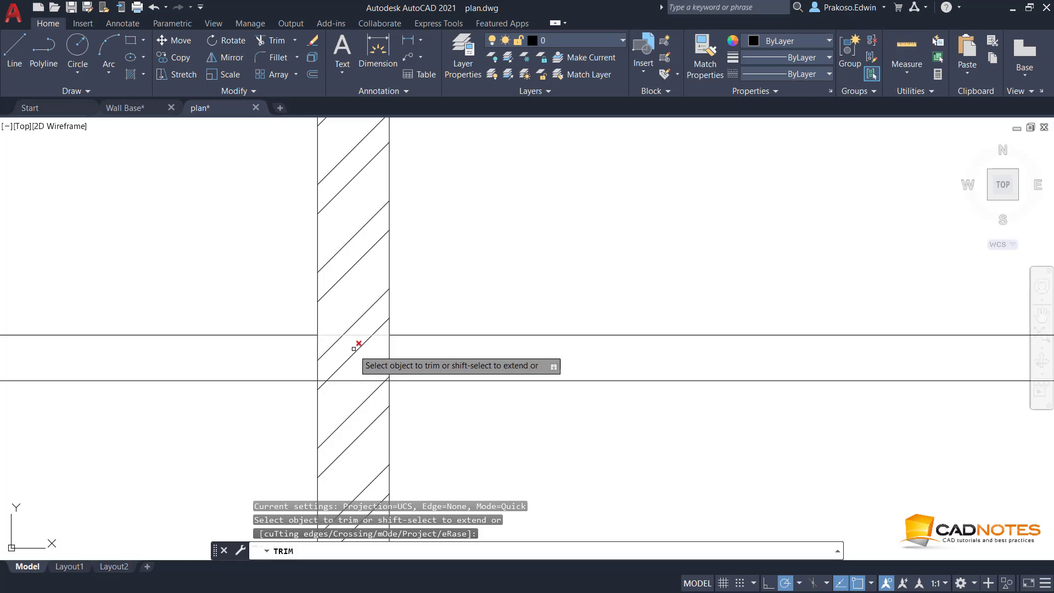
# - Trim the horizontal line segment inside the hatched wall
pyautogui.click(356, 343)
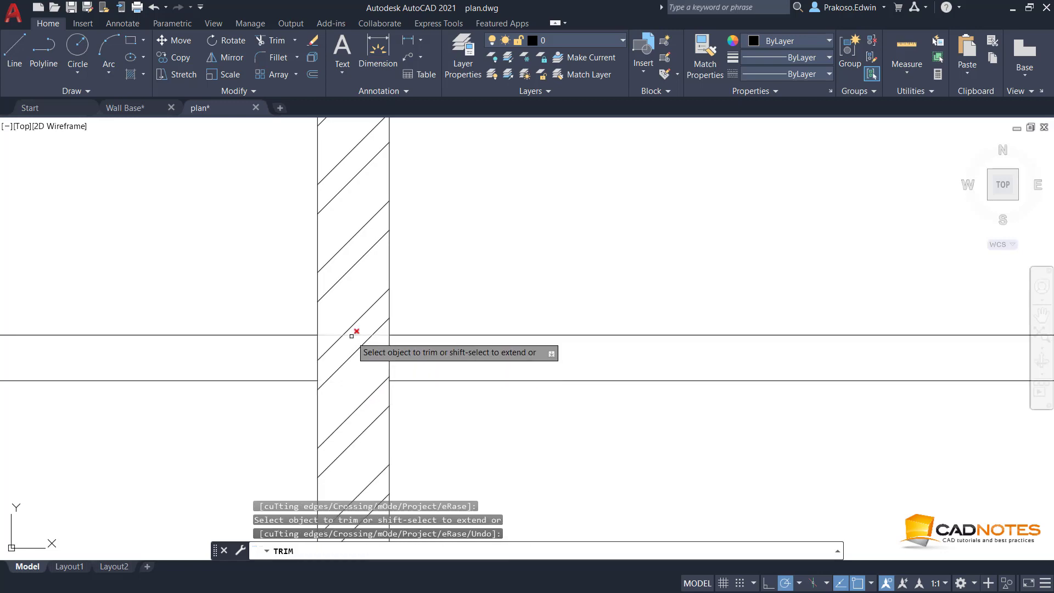